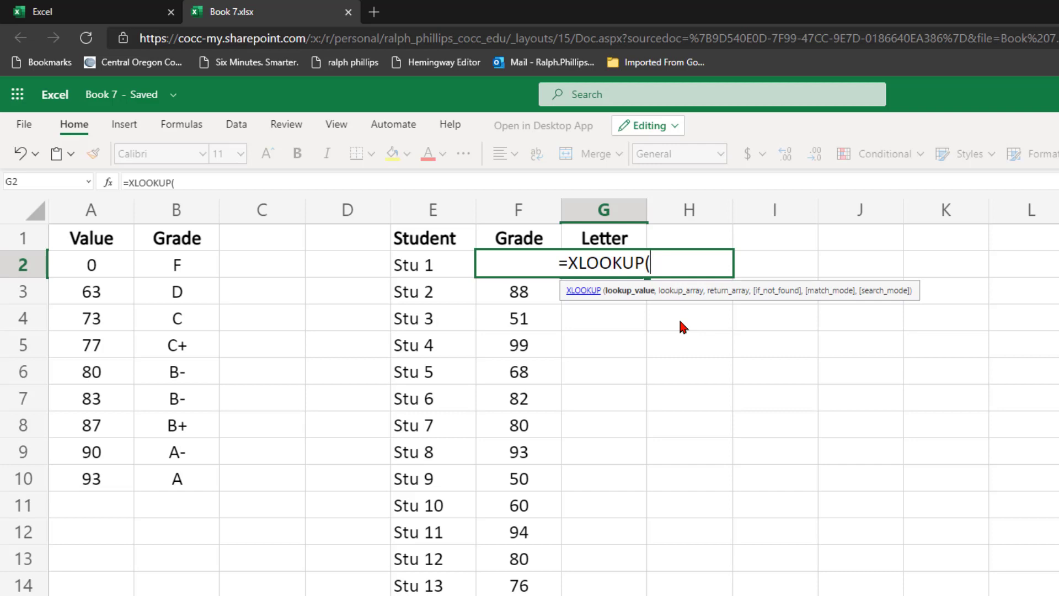
- Enter the exact-match lookup =XLOOKUP(F2,$A$2:$A$10,$B$2:$B$10) in G2 for the first student
{"action": "type", "text": "F2,$A$2:$A$10,$B$2:$B$10,"}
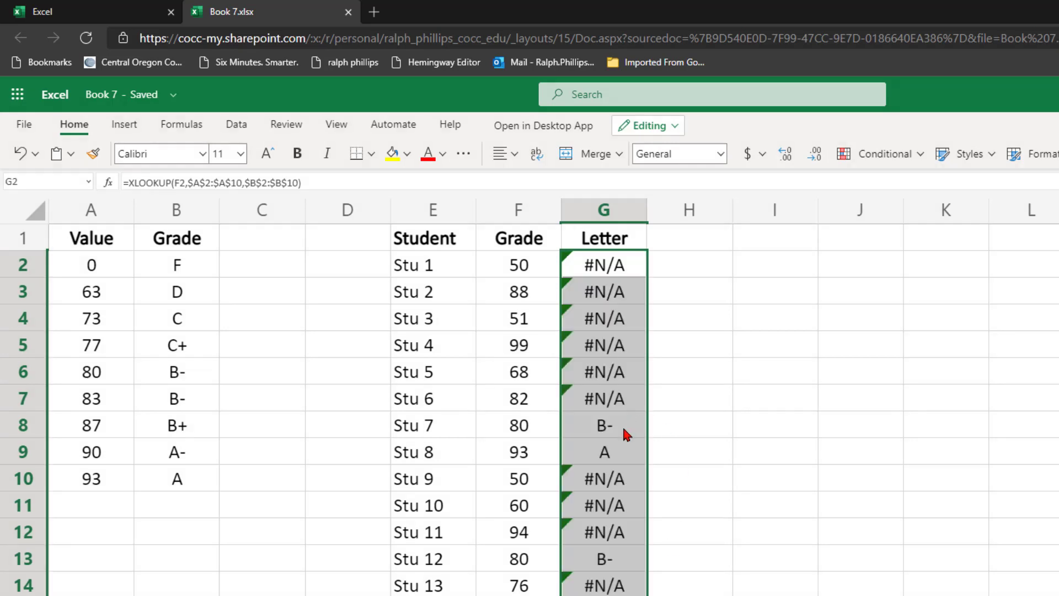
{"action": "left_click", "coordinate": [518, 425]}
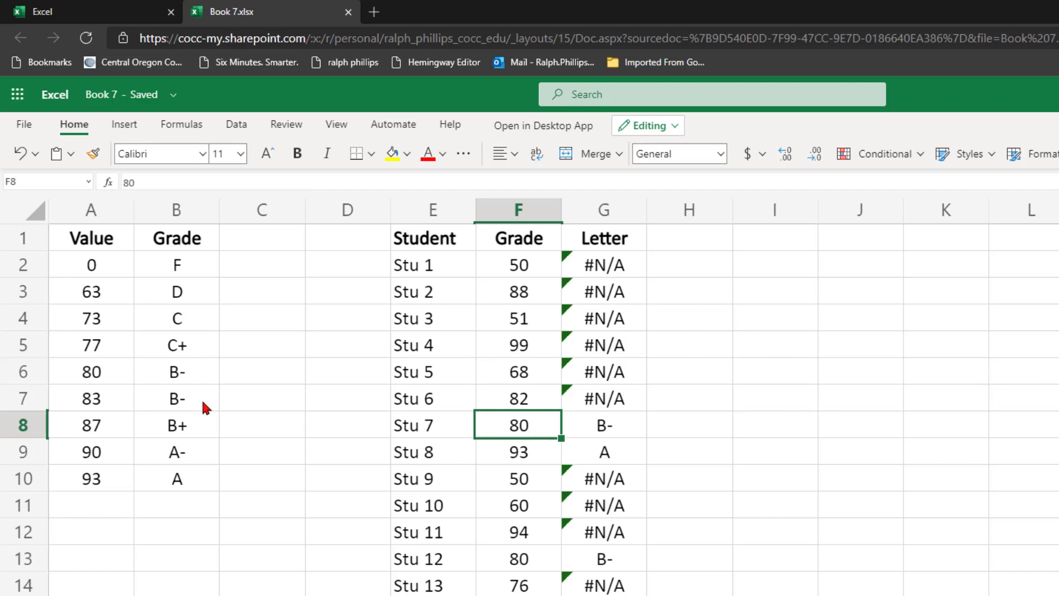
{"action": "left_click", "coordinate": [603, 265]}
{"action": "type", "text": "=XLOOKUP(F2,$A$2:$A$10,$B$2:$B$10,,-1)"}
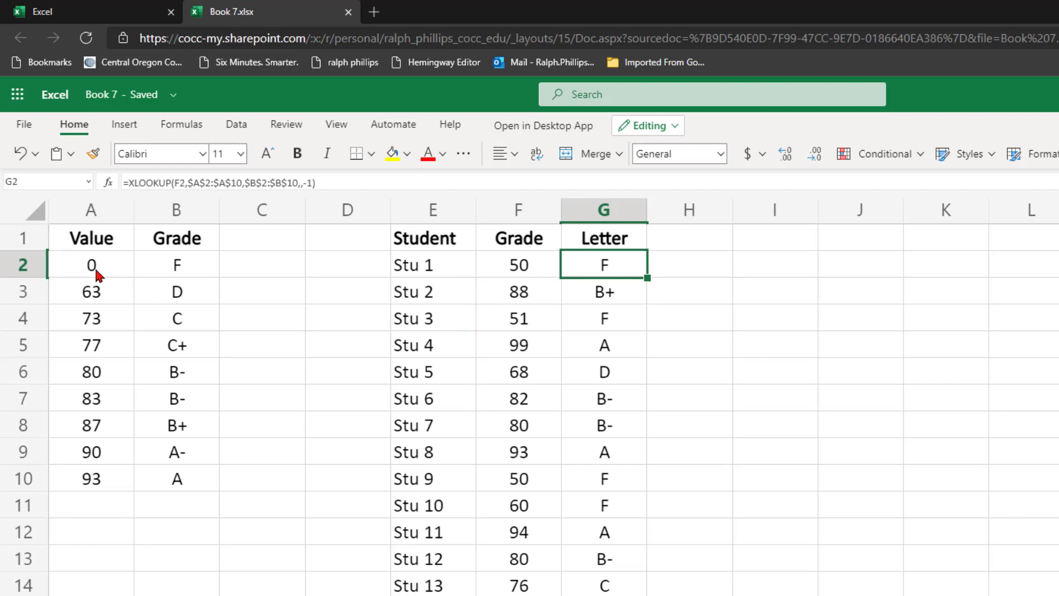
- Open G2's XLOOKUP formula for editing, showing its lookup and return ranges outlined
{"action": "left_click", "coordinate": [177, 264]}
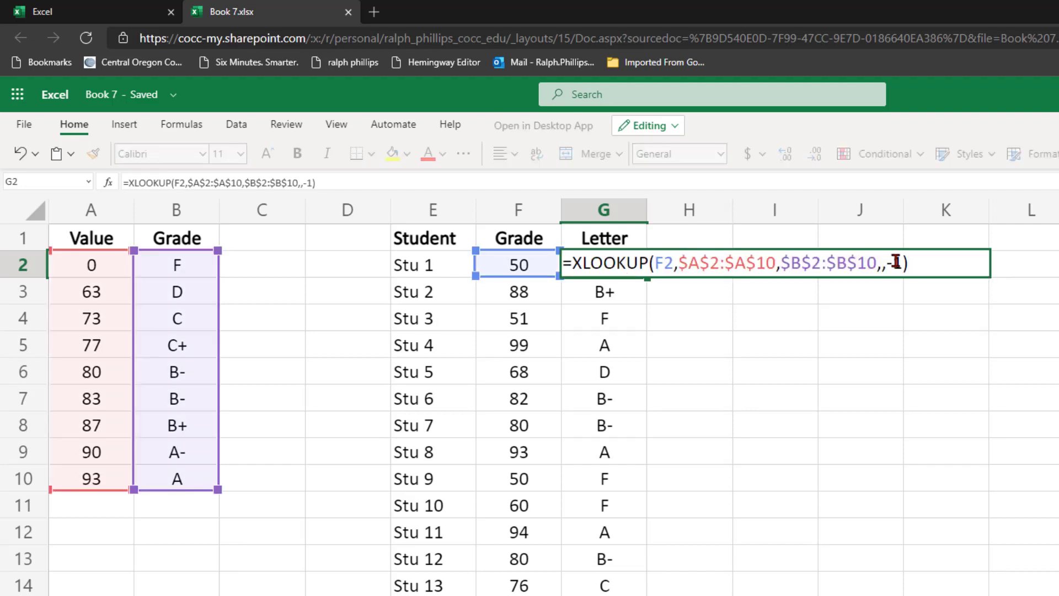
{"action": "key", "text": "Return"}
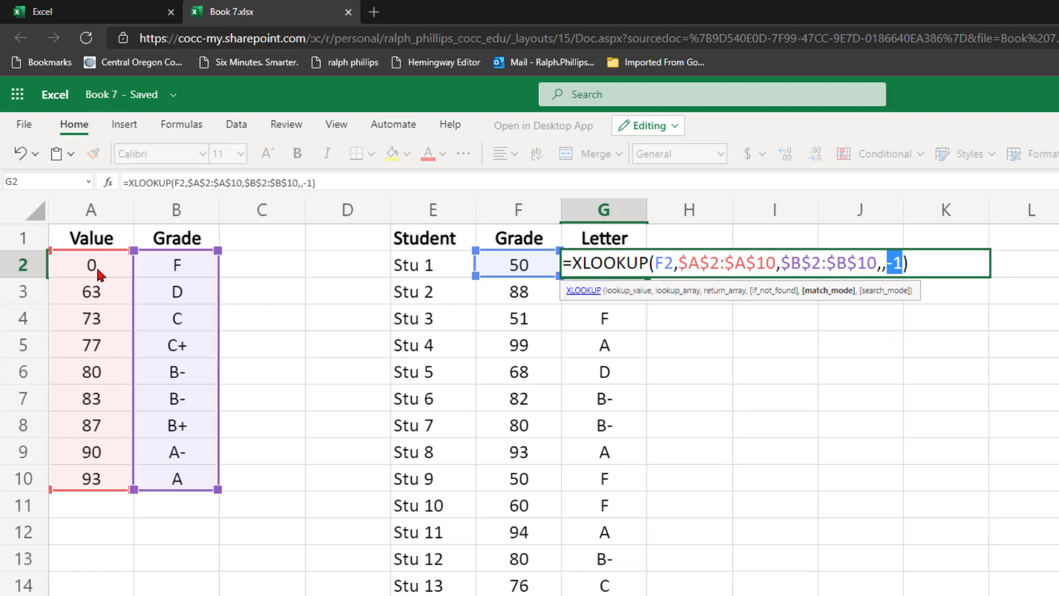
{"action": "mouse_move", "coordinate": [156, 279]}
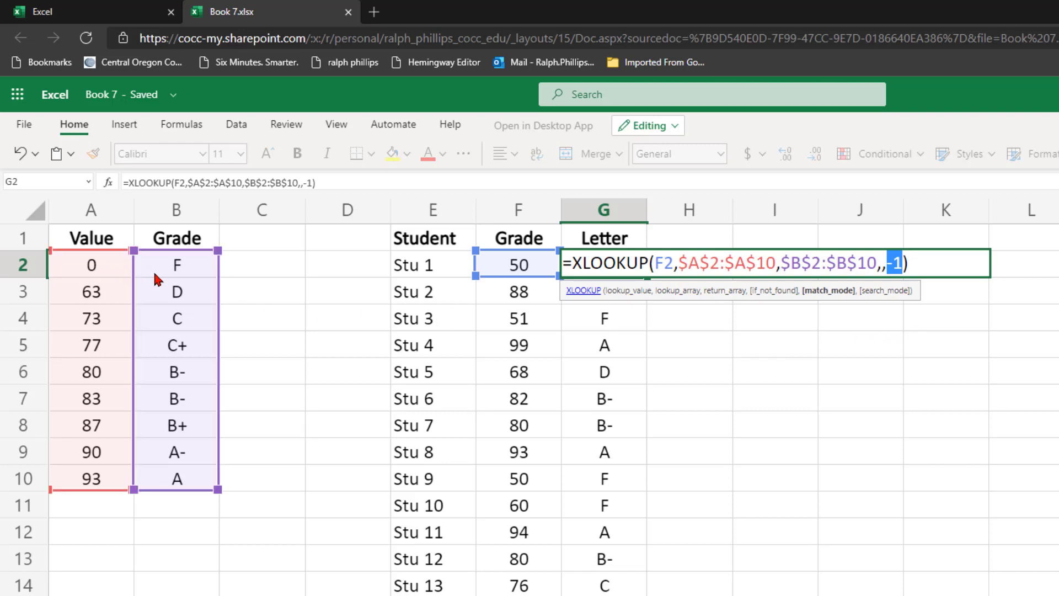